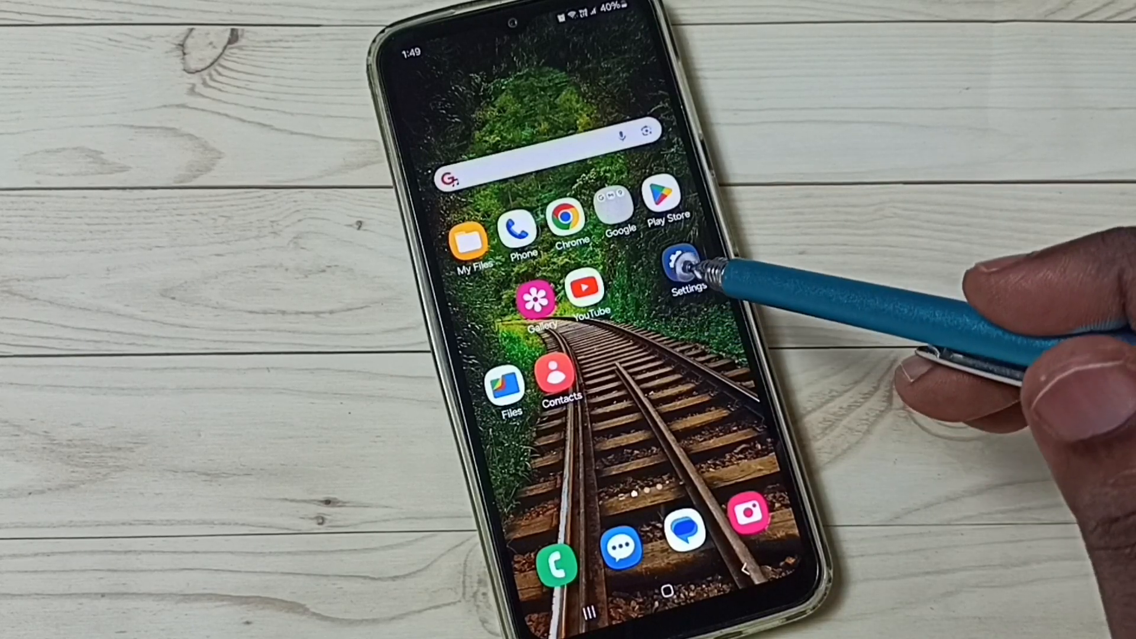
# - Navigate from the Settings app through Connections to the Mobile networks page
pyautogui.click(679, 264)
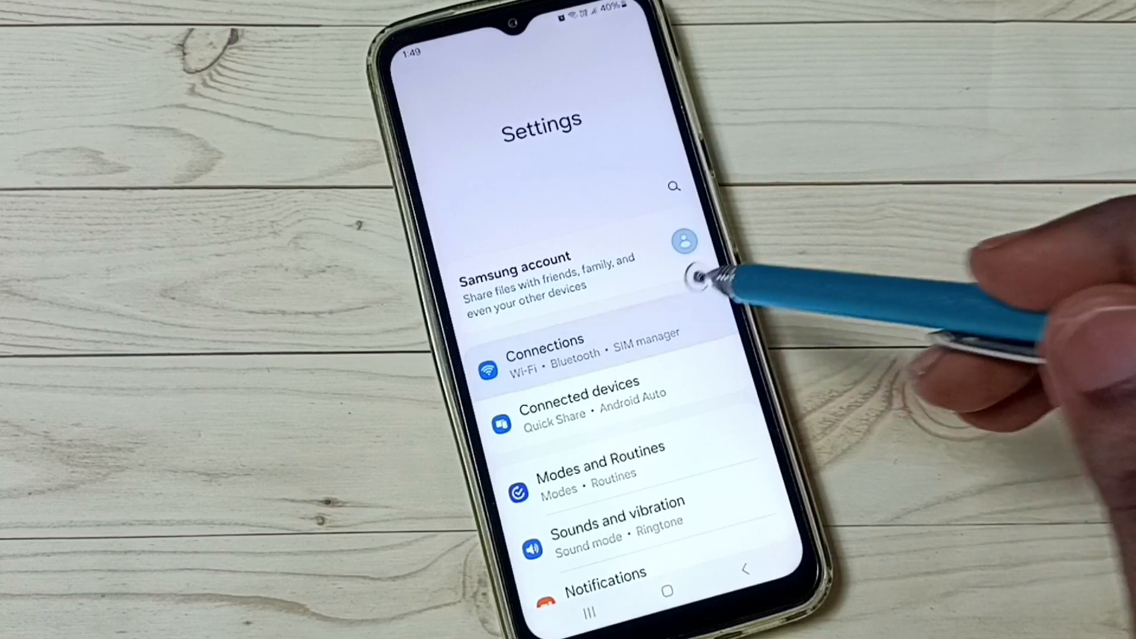
pyautogui.click(543, 355)
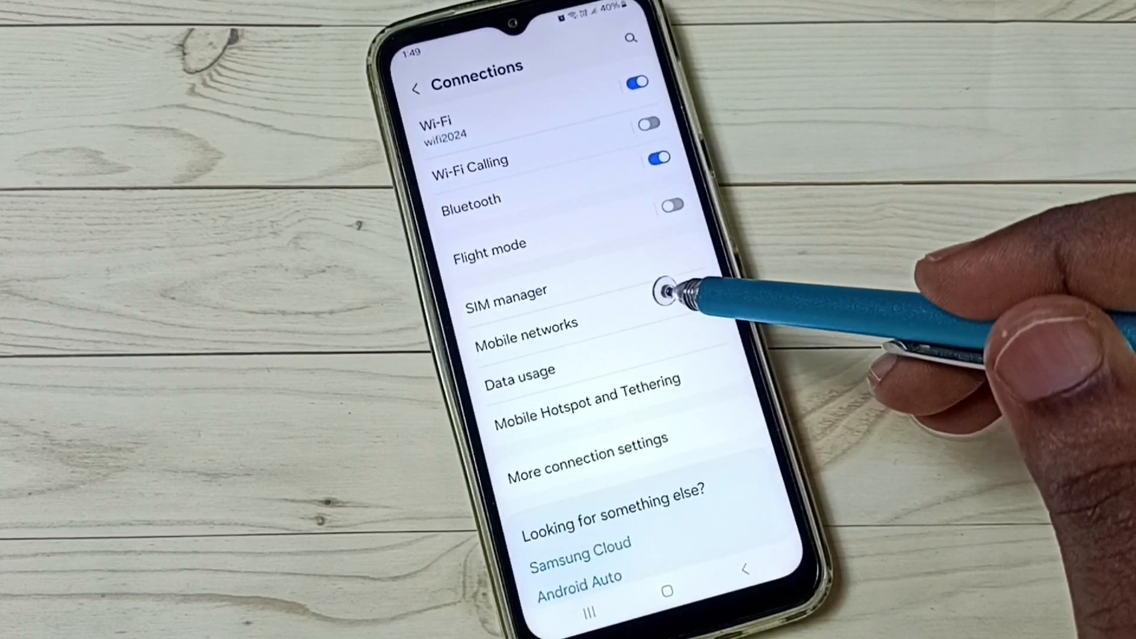
pyautogui.click(526, 324)
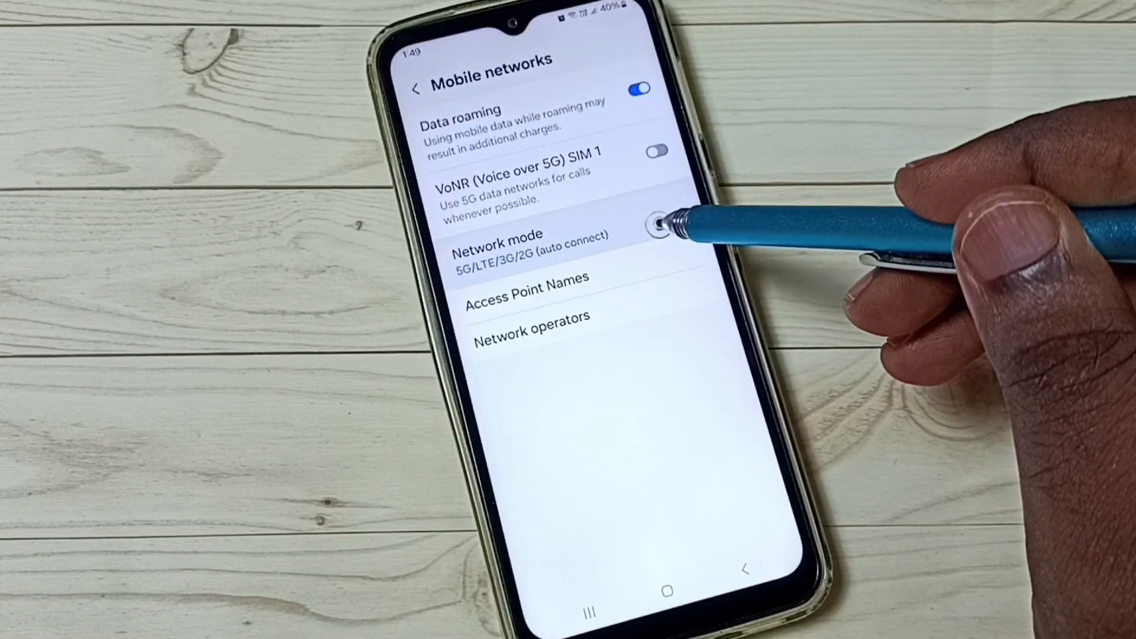
# - Switch the VoNR (Voice over 5G) SIM 1 toggle on
pyautogui.click(529, 245)
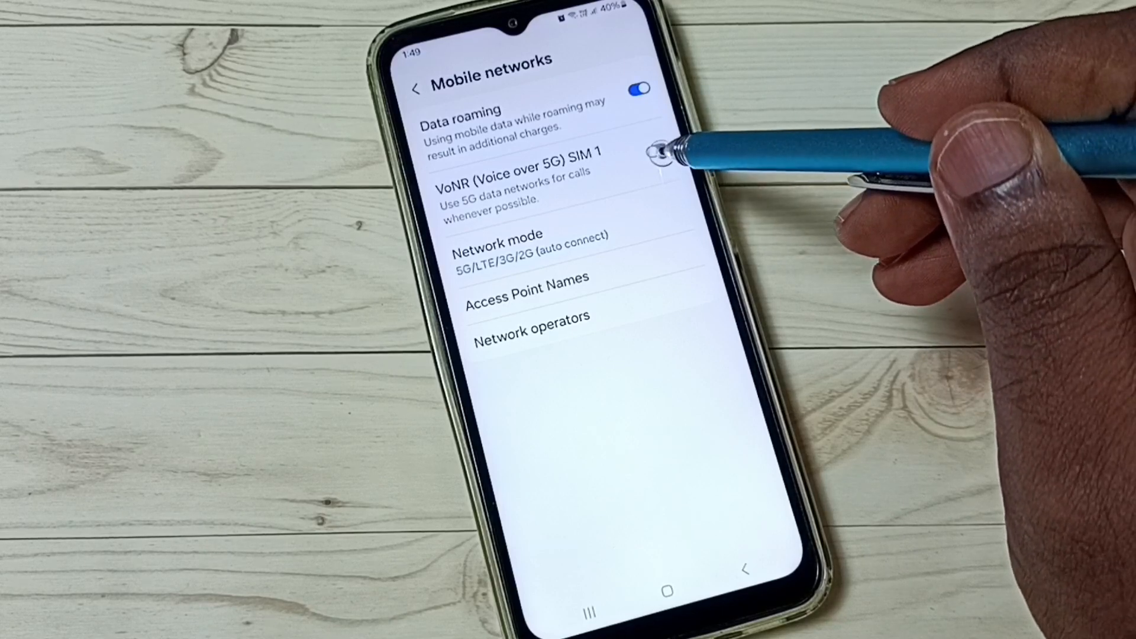
pyautogui.click(654, 150)
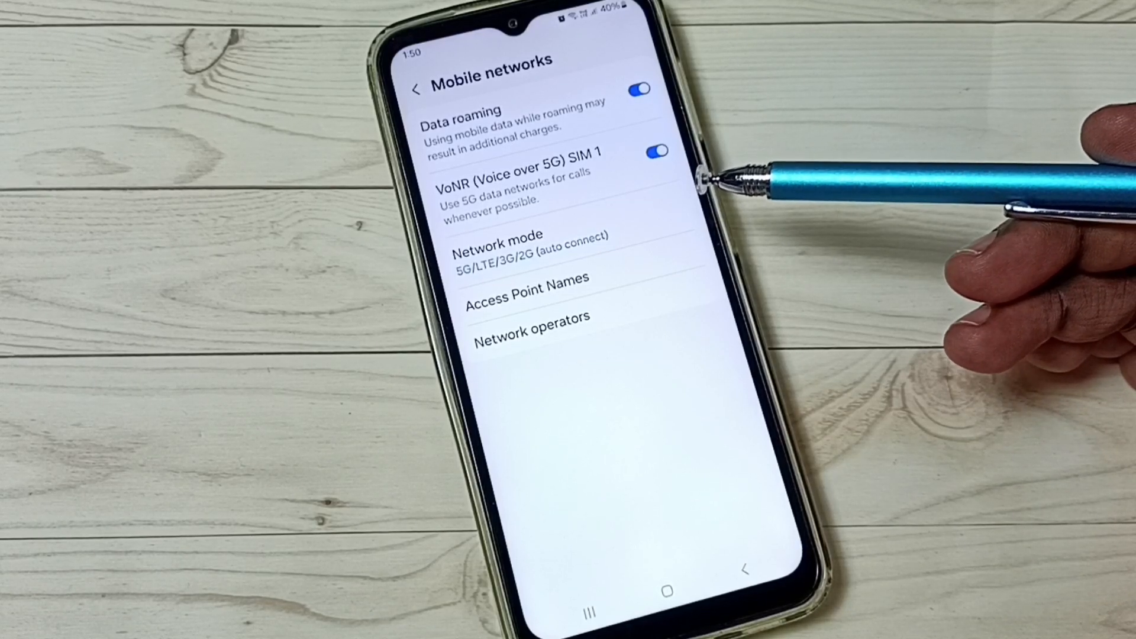
# - Switch the VoNR SIM 1 toggle back off and go back to the Connections page
pyautogui.click(652, 149)
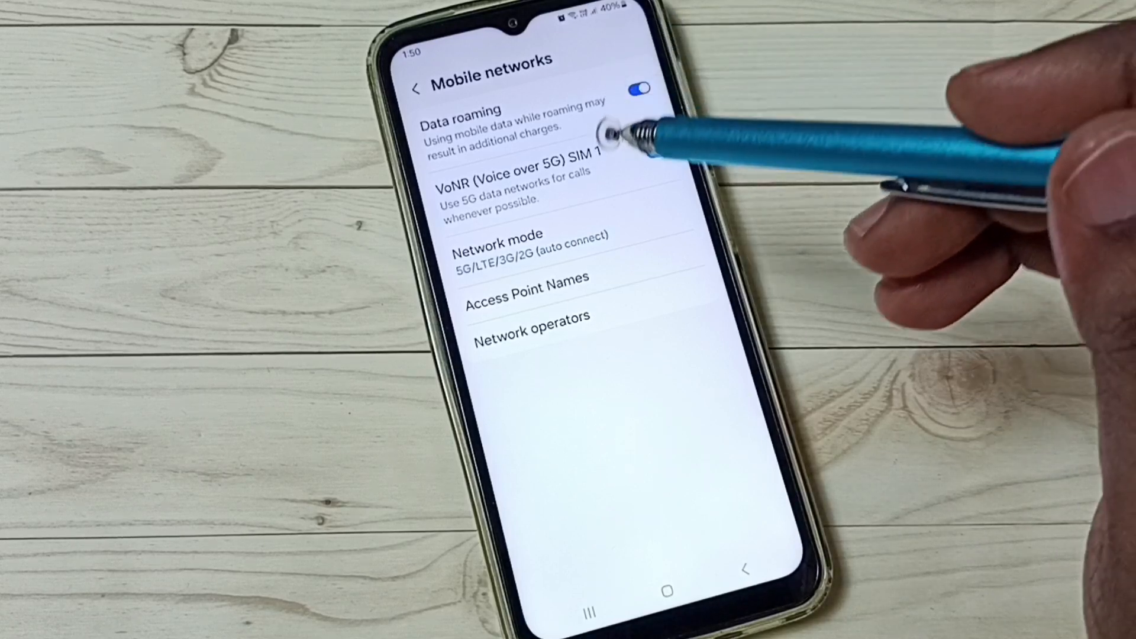
pyautogui.click(655, 150)
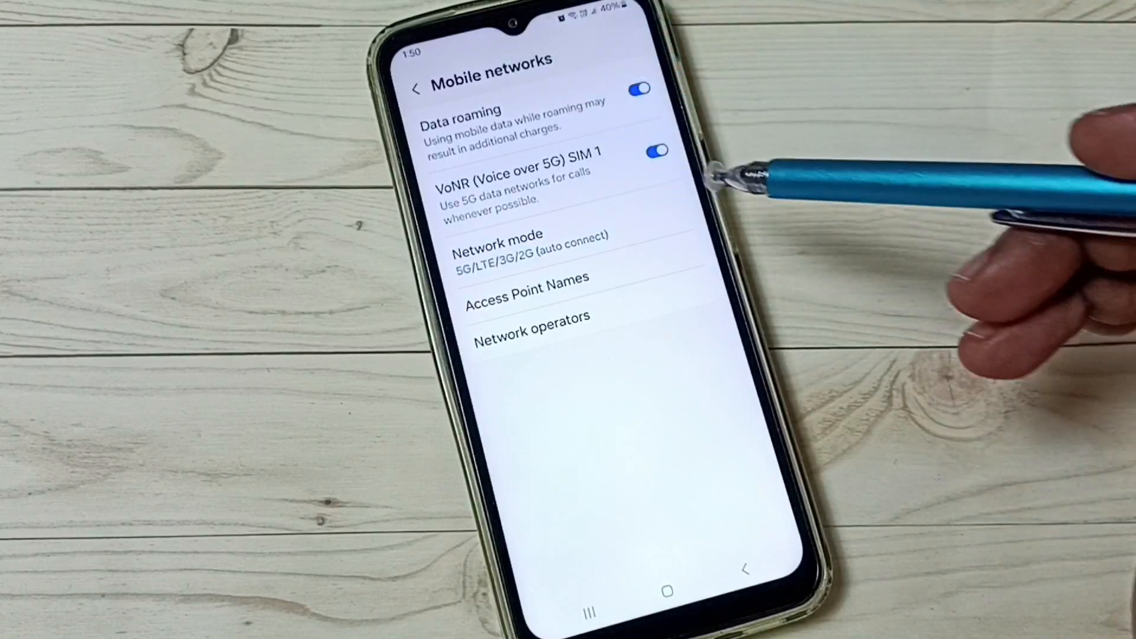
pyautogui.click(654, 149)
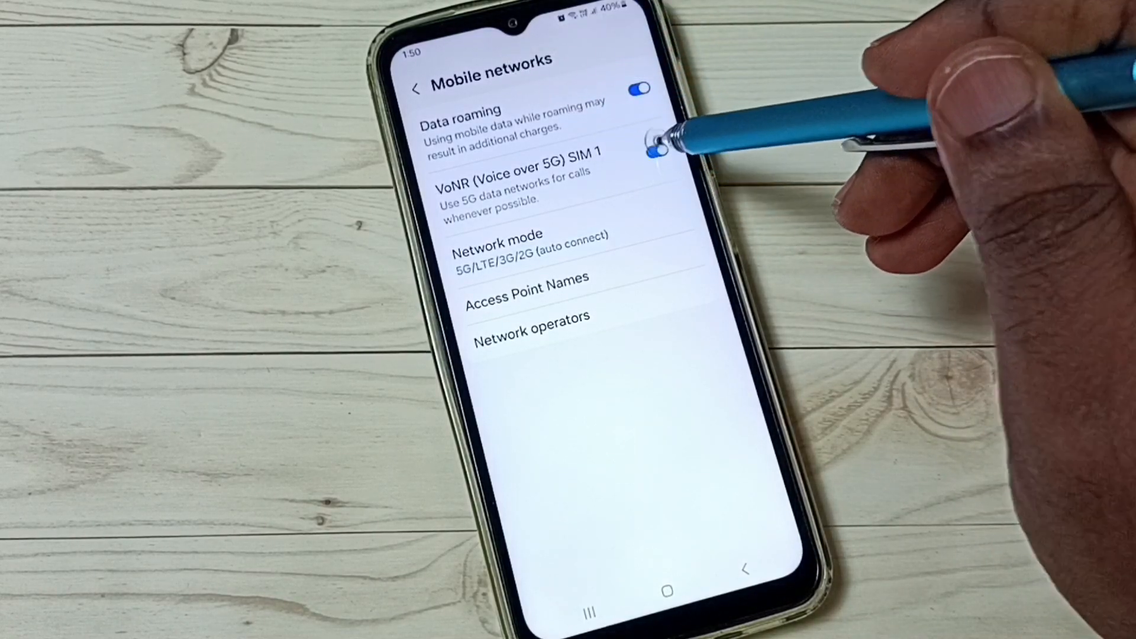
pyautogui.click(654, 149)
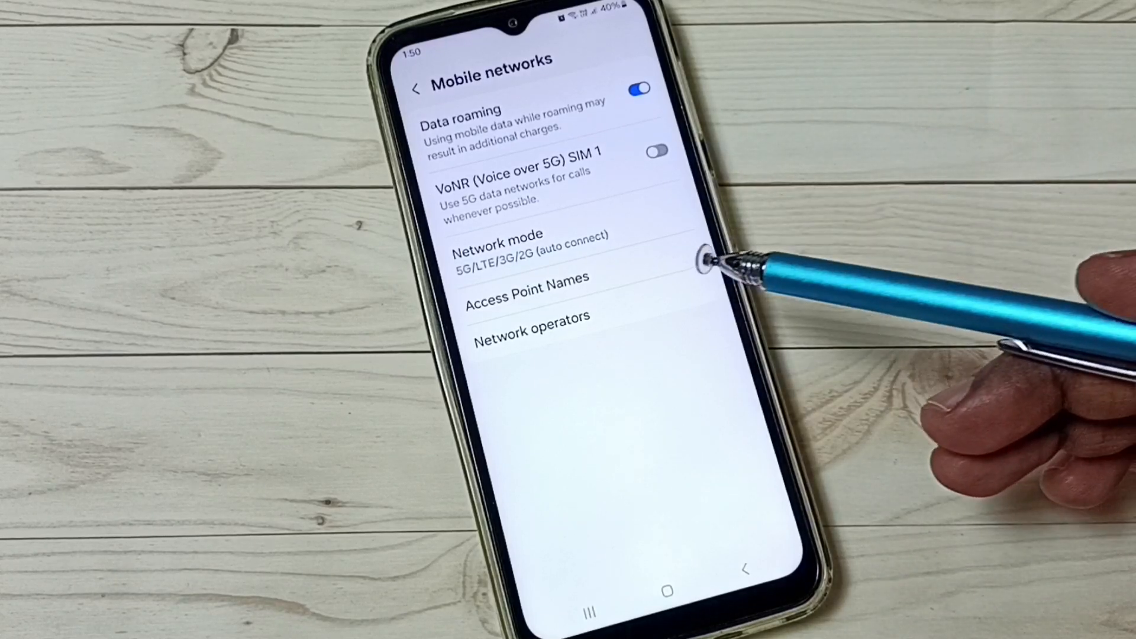
pyautogui.moveTo(753, 348)
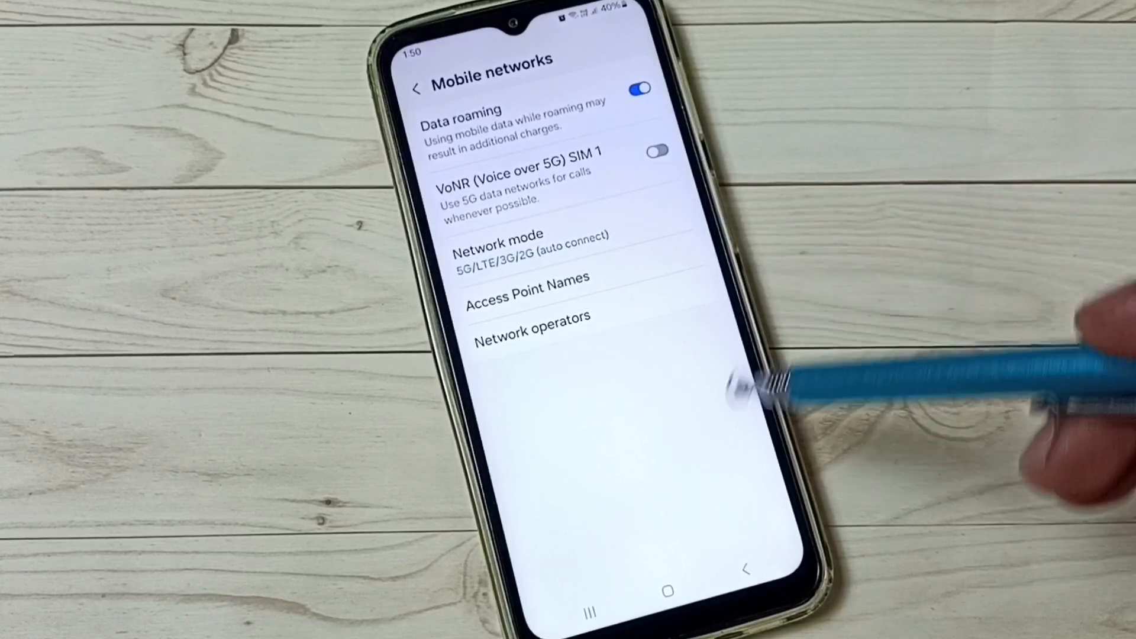
pyautogui.click(415, 88)
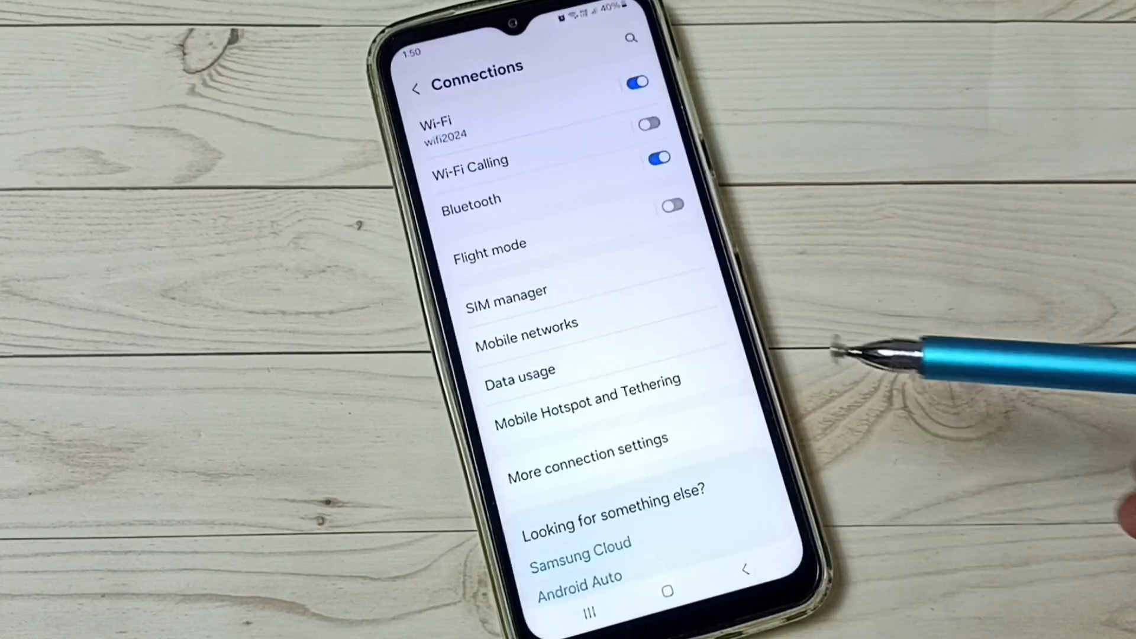